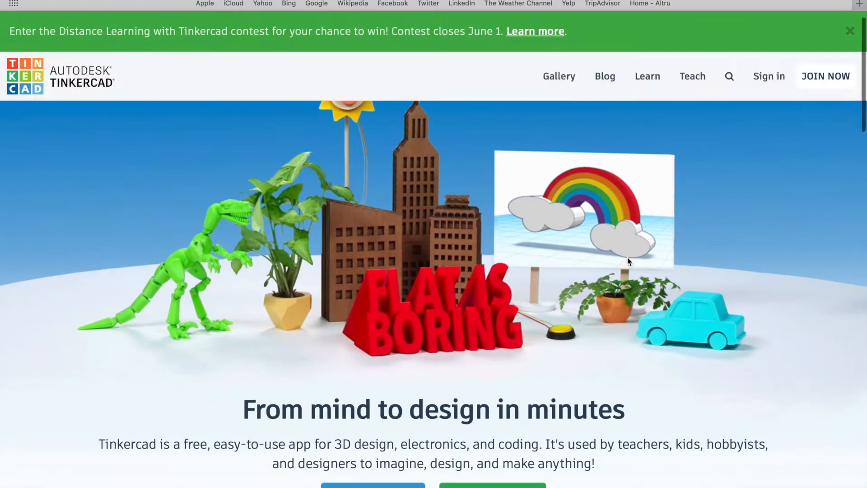
Browse the recent designs and start a blank design named 'Fantabulous Krunk'
{"action": "scroll", "scroll_direction": "down", "scroll_amount": 3}
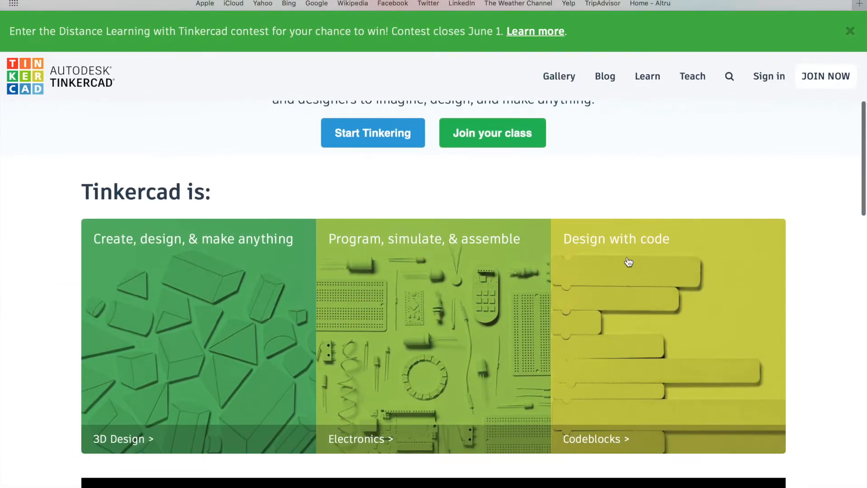
{"action": "scroll", "scroll_direction": "down", "scroll_amount": 3}
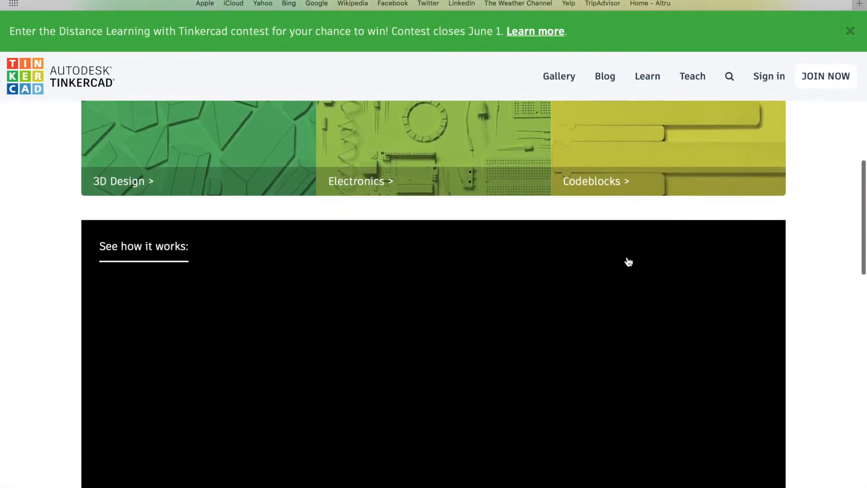
{"action": "scroll", "scroll_direction": "down", "scroll_amount": 3}
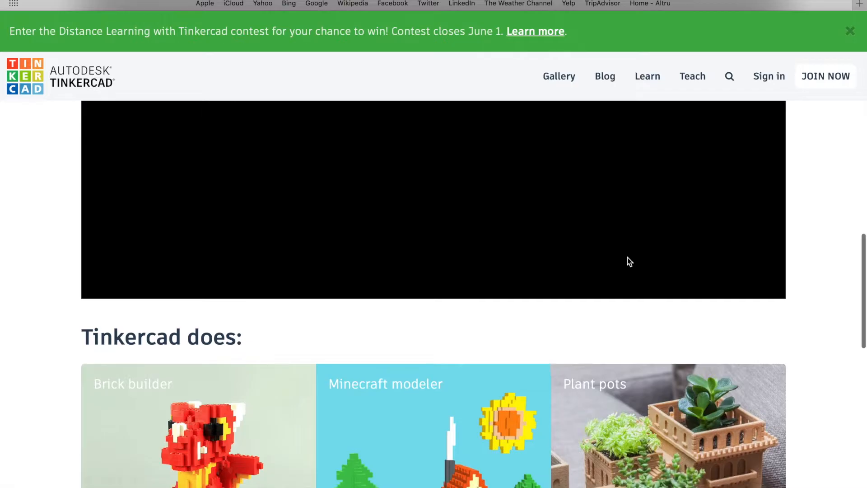
{"action": "scroll", "scroll_direction": "down", "scroll_amount": 3}
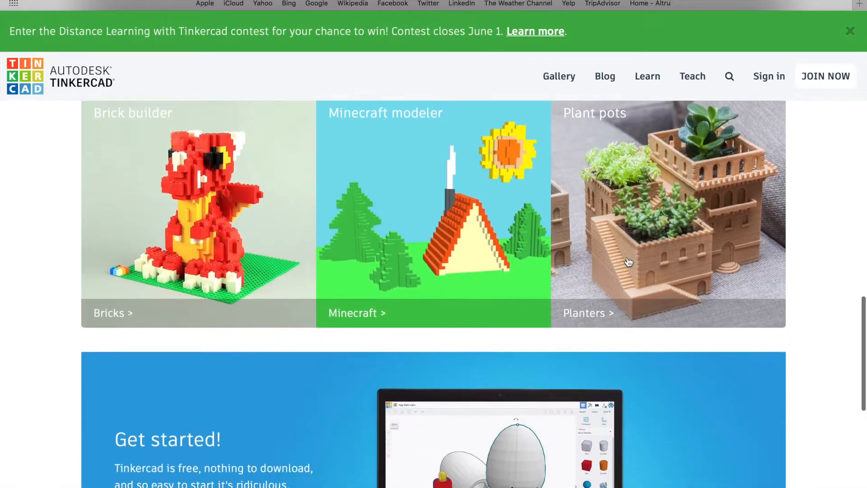
{"action": "scroll", "scroll_direction": "down", "scroll_amount": 3}
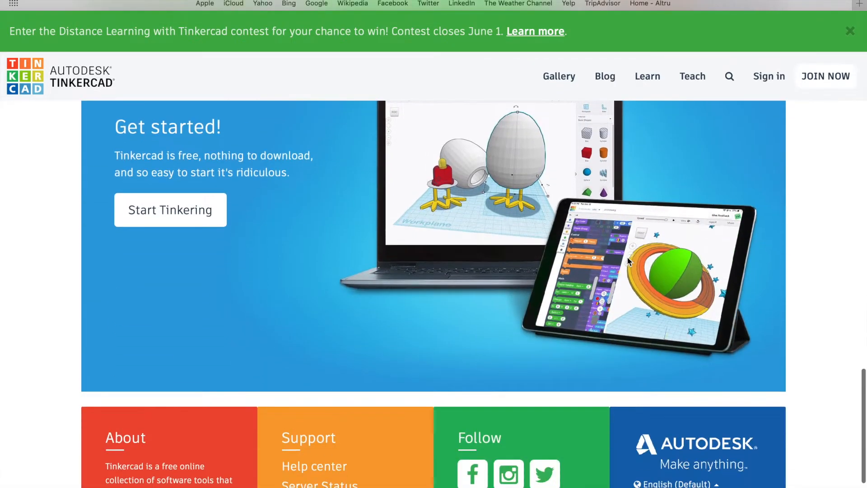
{"action": "scroll", "scroll_direction": "down", "scroll_amount": 3}
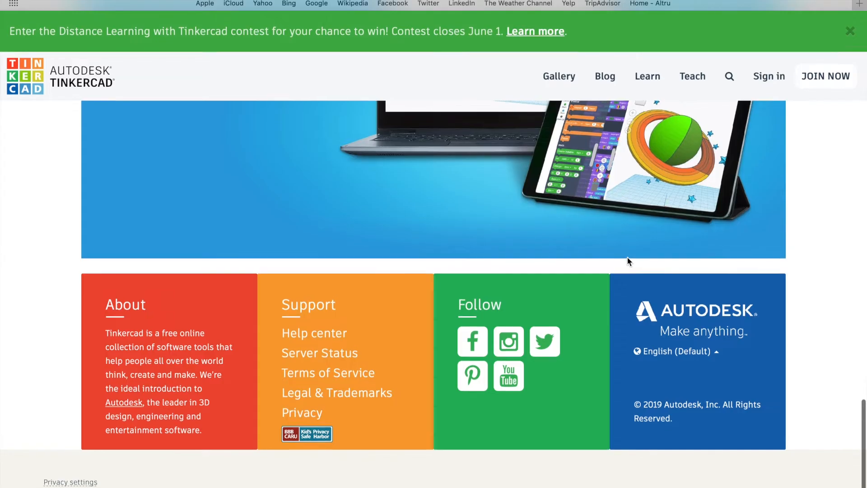
{"action": "mouse_move", "coordinate": [401, 292]}
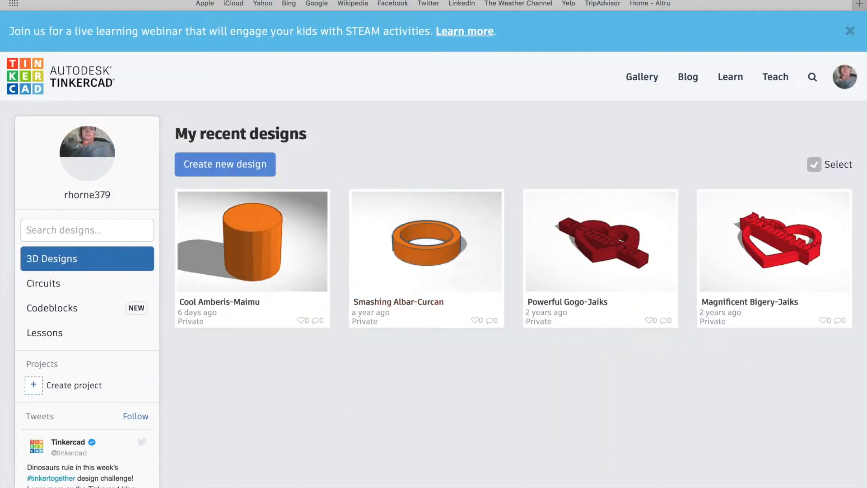
{"action": "mouse_move", "coordinate": [204, 79]}
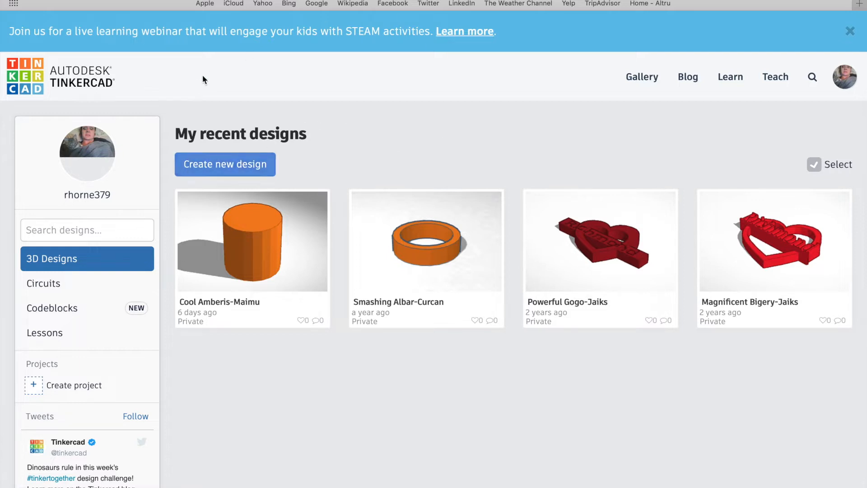
{"action": "scroll", "scroll_direction": "down", "scroll_amount": 3}
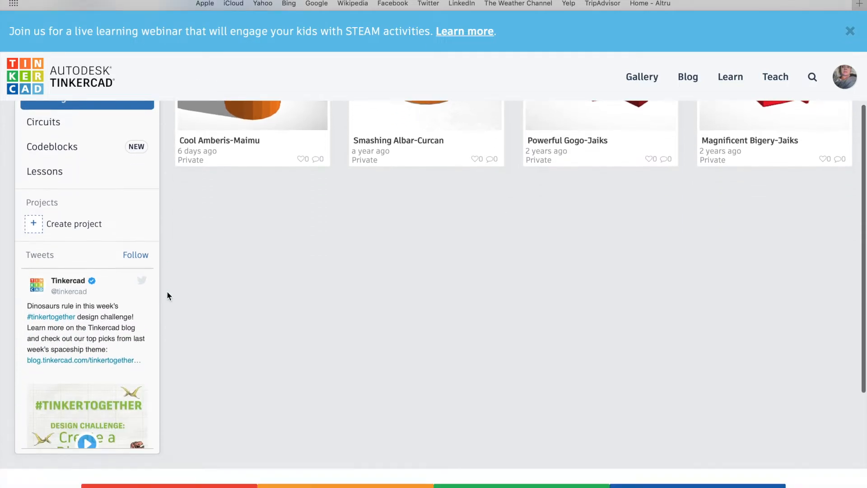
{"action": "scroll", "scroll_direction": "up", "scroll_amount": 3}
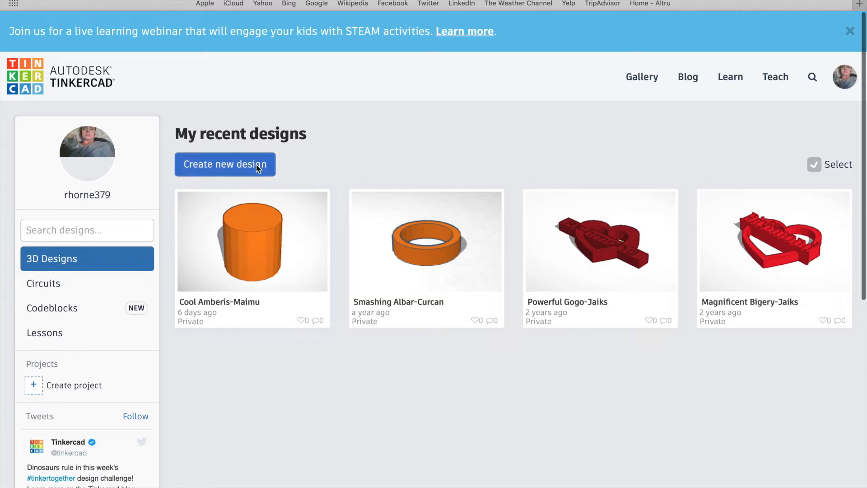
{"action": "left_click", "coordinate": [224, 164]}
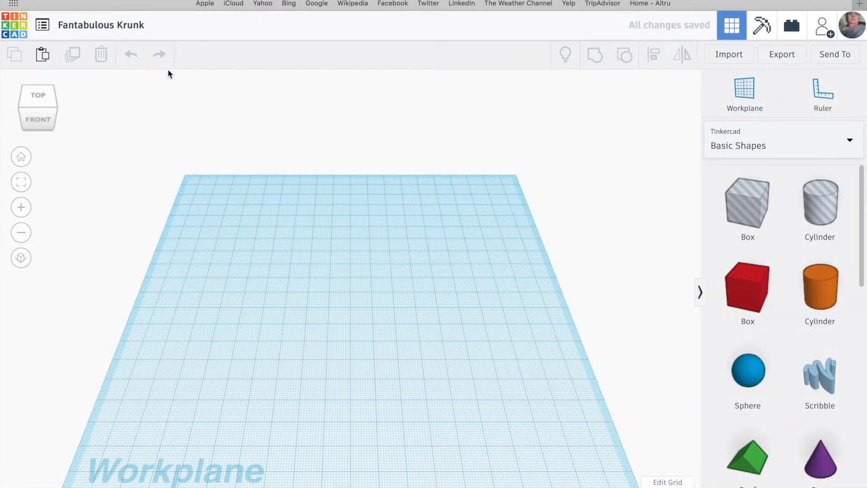
{"action": "mouse_move", "coordinate": [84, 79]}
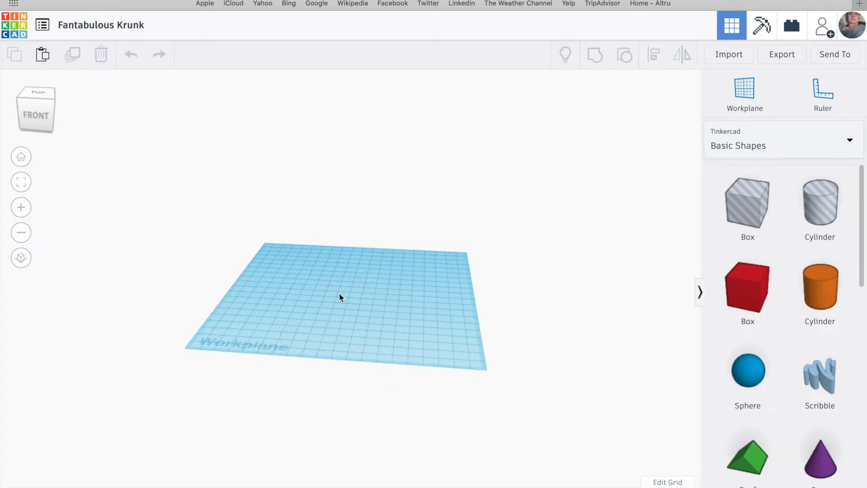
{"action": "left_click_drag", "start_coordinate": [340, 297], "coordinate": [392, 302]}
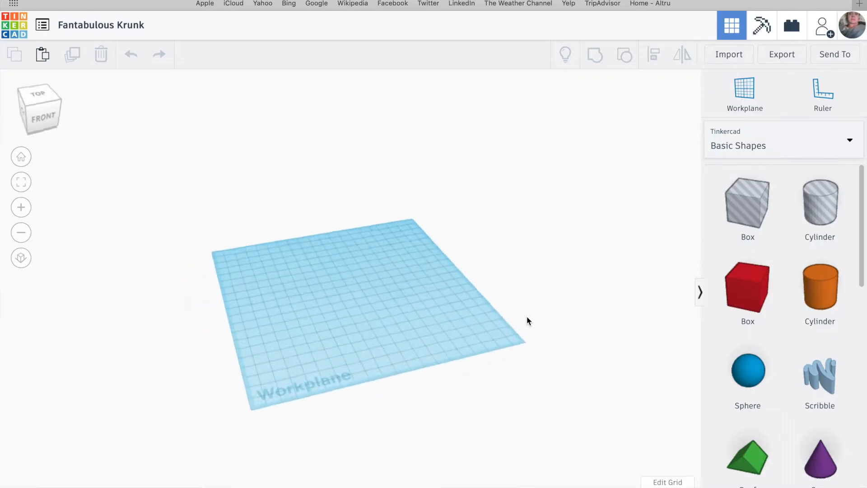
{"action": "left_click", "coordinate": [21, 157]}
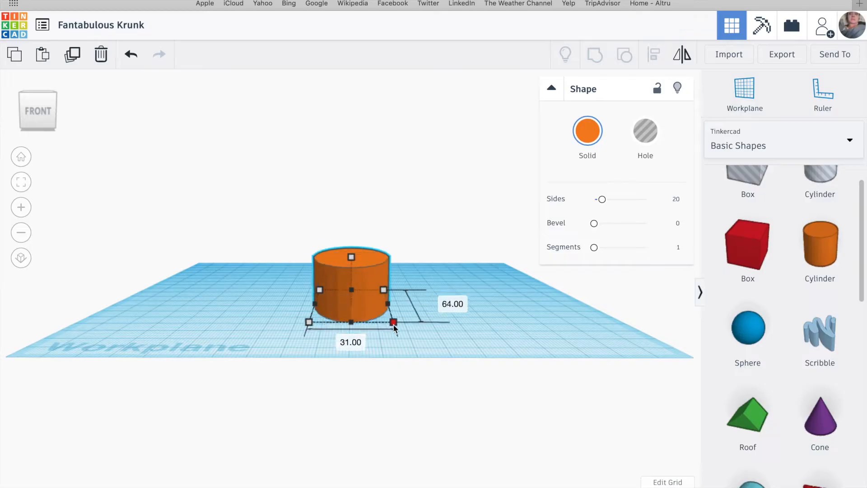
Size the orange cylinder to 50 and stretch it into a column 67 high
{"action": "type", "text": "50"}
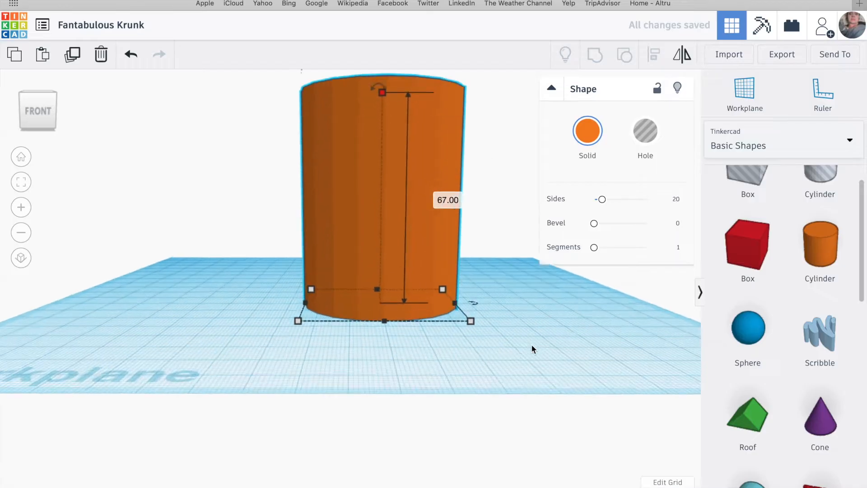
{"action": "scroll", "scroll_direction": "down", "scroll_amount": 3}
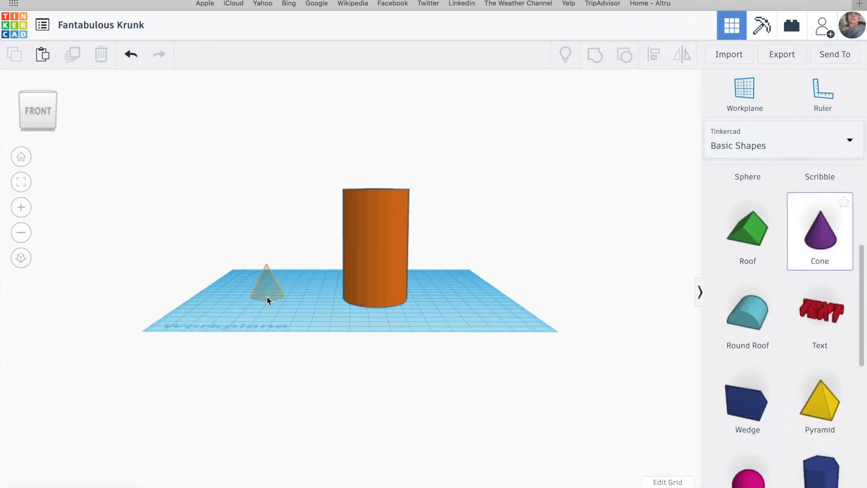
Drop a purple cone, raise it 50 above the workplane, and centre-align it on the cylinder
{"action": "left_click", "coordinate": [267, 285]}
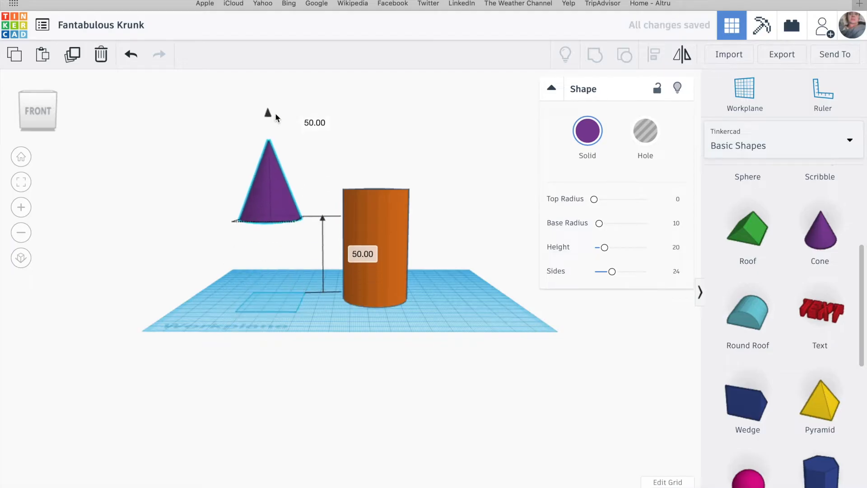
{"action": "left_click_drag", "start_coordinate": [267, 112], "coordinate": [267, 74]}
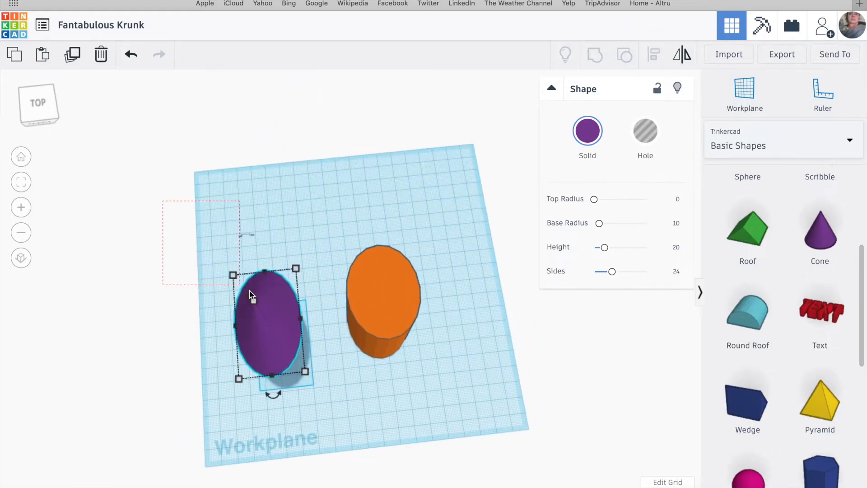
{"action": "left_click", "coordinate": [653, 54]}
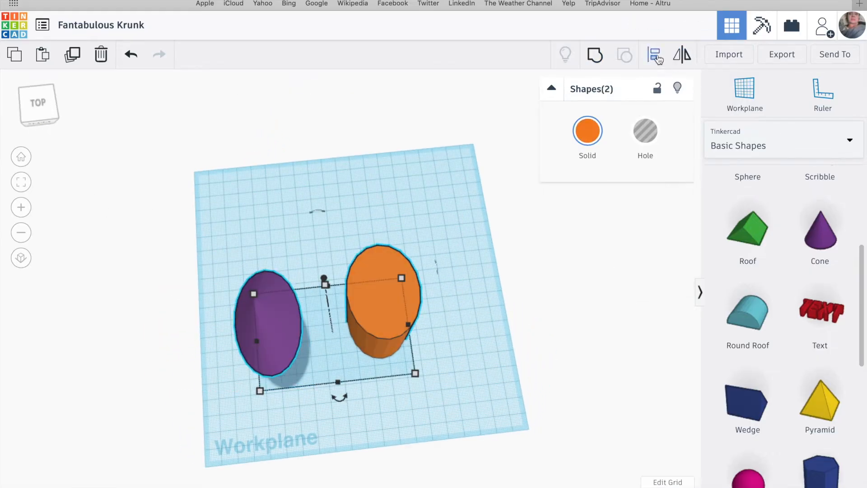
{"action": "left_click", "coordinate": [653, 54]}
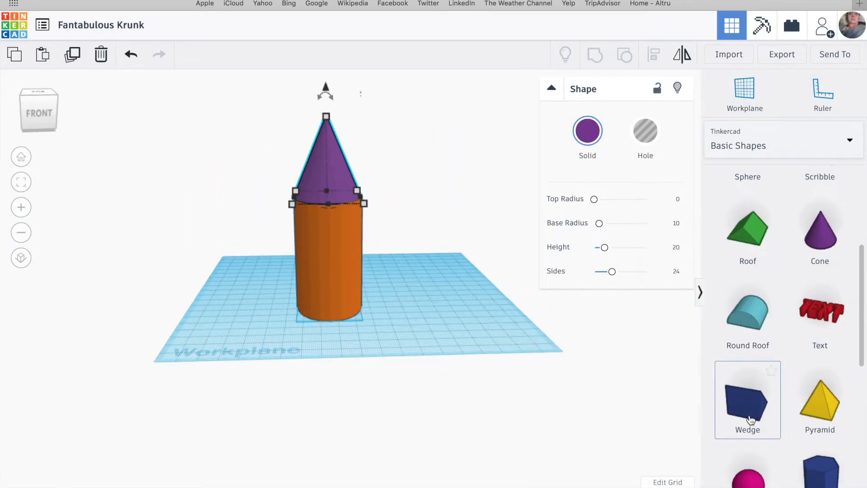
Add a wedge fin 37 high, rotate it about 90 degrees, and slide it against the body
{"action": "left_click_drag", "start_coordinate": [746, 399], "coordinate": [421, 301]}
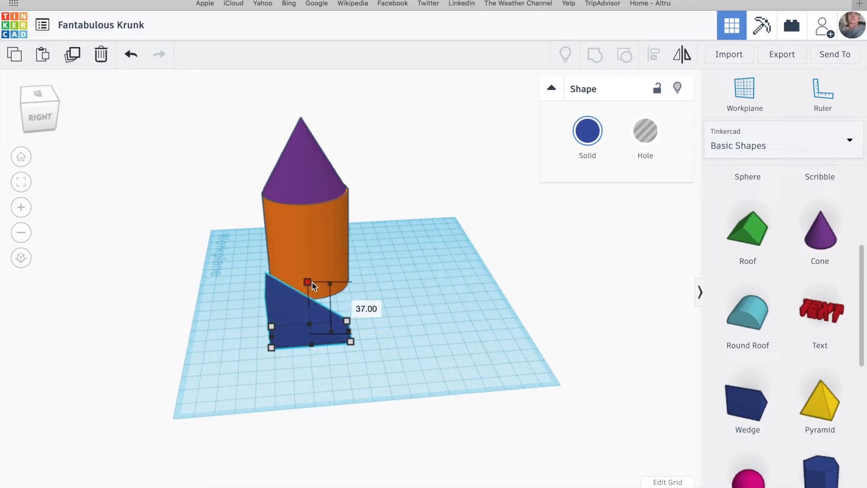
{"action": "left_click_drag", "start_coordinate": [308, 282], "coordinate": [308, 317]}
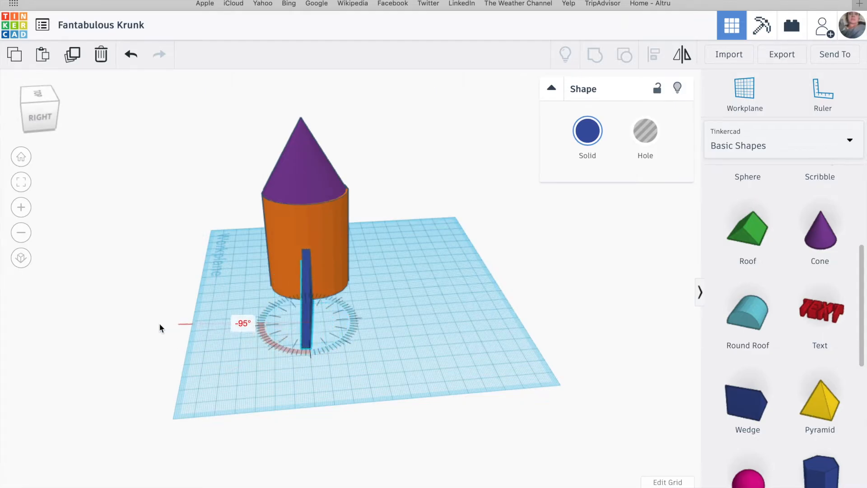
{"action": "left_click_drag", "start_coordinate": [160, 326], "coordinate": [464, 359]}
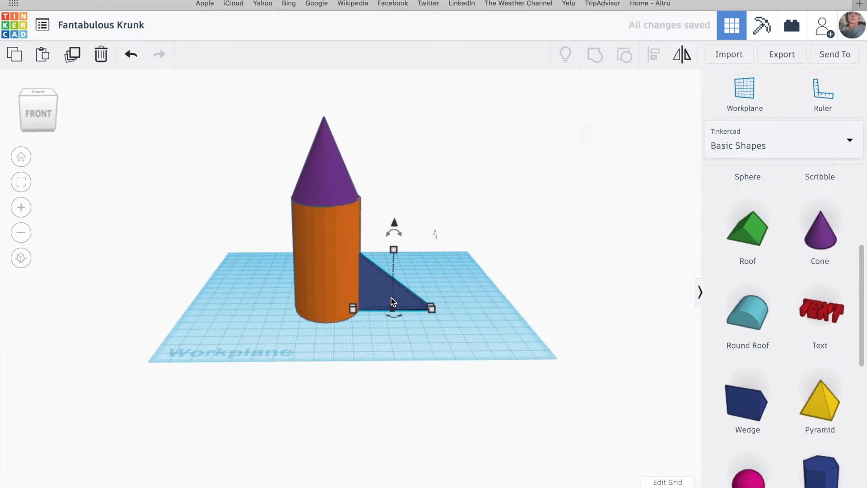
{"action": "left_click", "coordinate": [392, 288]}
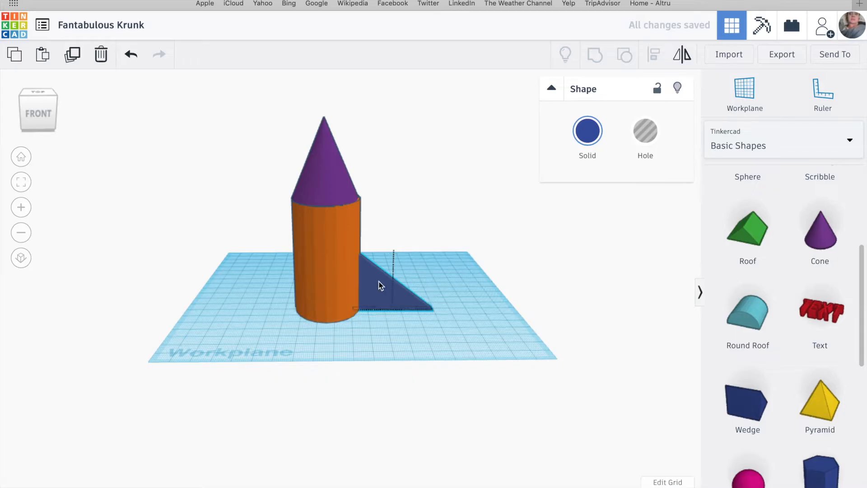
{"action": "left_click_drag", "start_coordinate": [387, 282], "coordinate": [77, 265]}
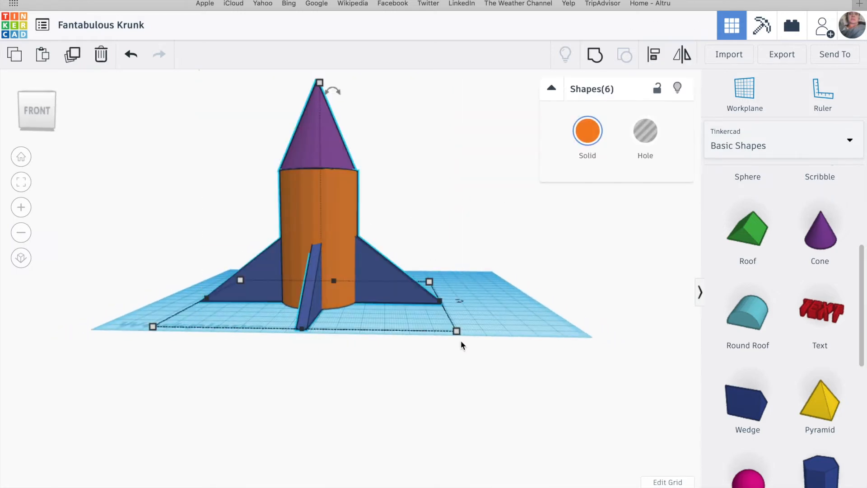
{"action": "mouse_move", "coordinate": [594, 54]}
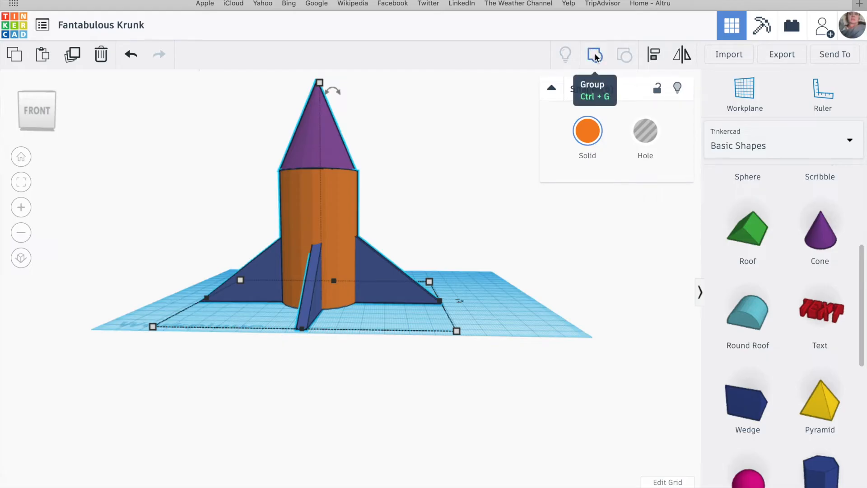
Group the six body, nose and fin shapes into one rocket, then deselect it
{"action": "left_click", "coordinate": [594, 54]}
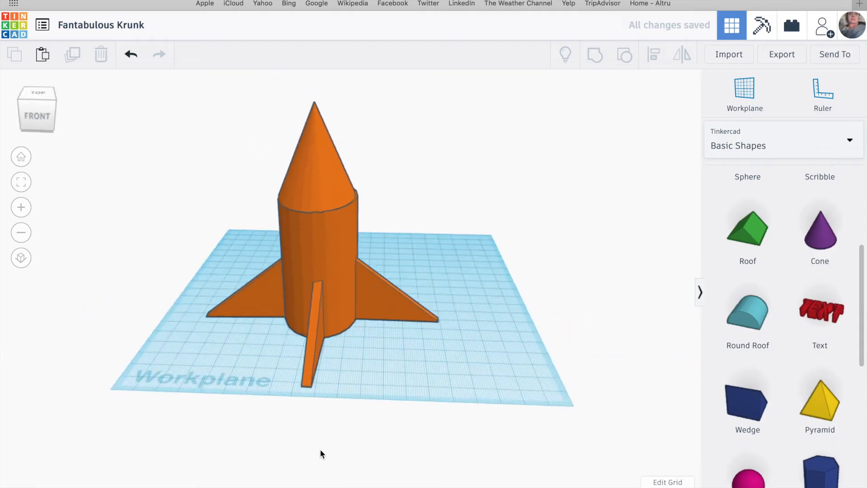
{"action": "left_click", "coordinate": [37, 91]}
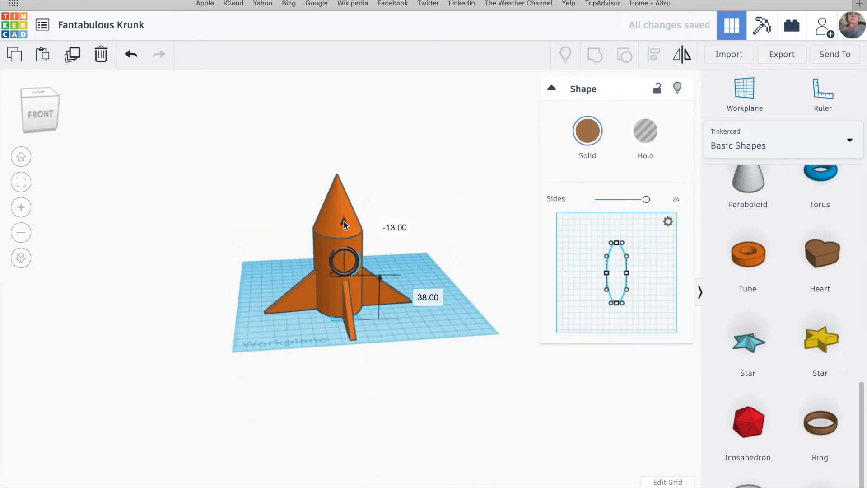
Drag the porthole hole shape into place on the front of the rocket body
{"action": "left_click_drag", "start_coordinate": [342, 226], "coordinate": [451, 215]}
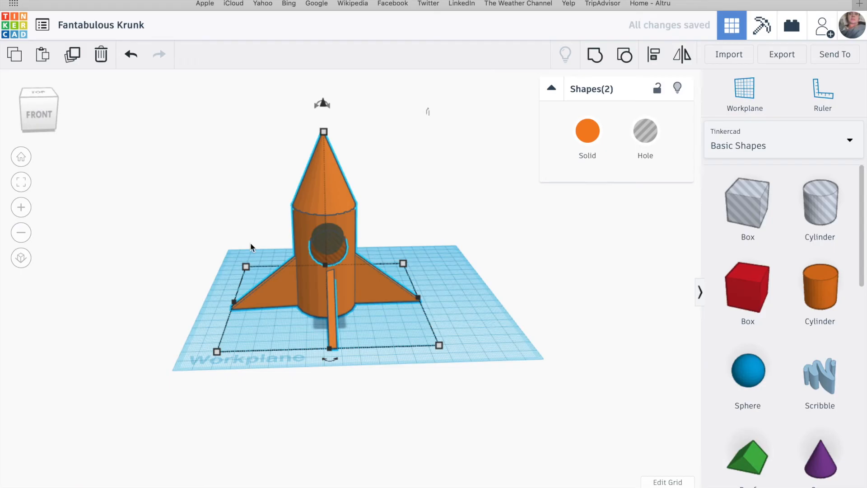
{"action": "mouse_move", "coordinate": [338, 253]}
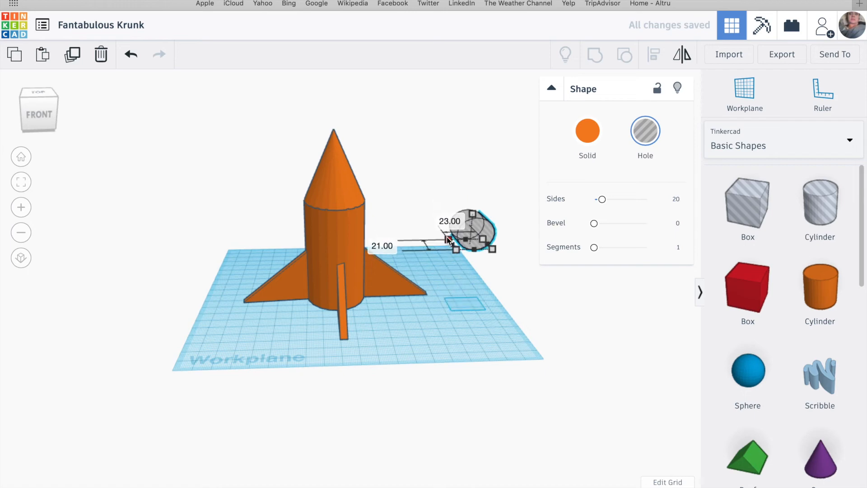
Resize the porthole hole shape, then deselect the finished rocket
{"action": "left_click_drag", "start_coordinate": [467, 238], "coordinate": [332, 238]}
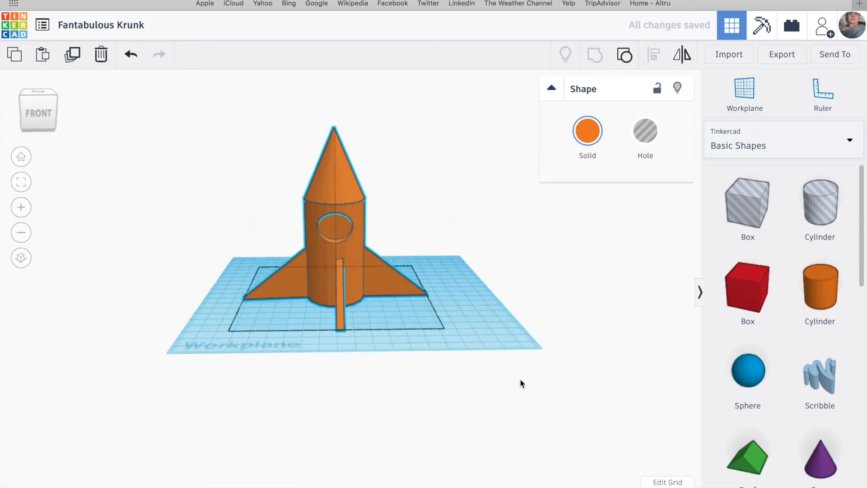
{"action": "left_click", "coordinate": [178, 398]}
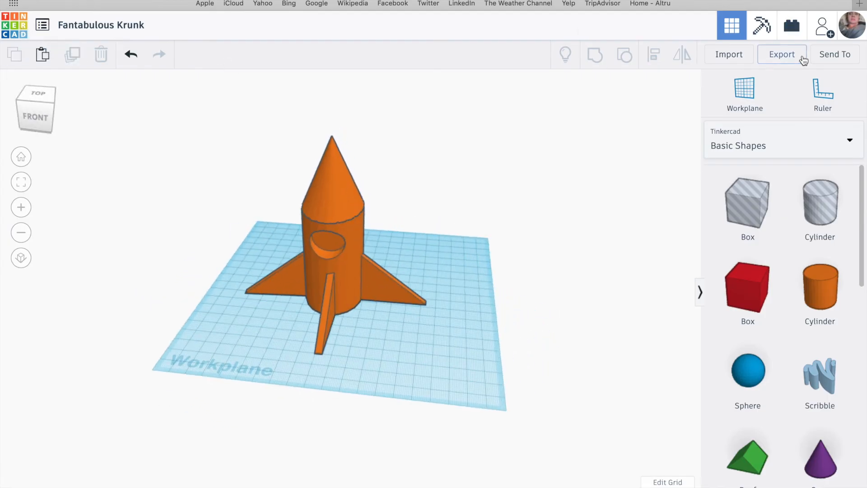
View the rocket's Export download formats, then close that dialog
{"action": "left_click", "coordinate": [782, 54]}
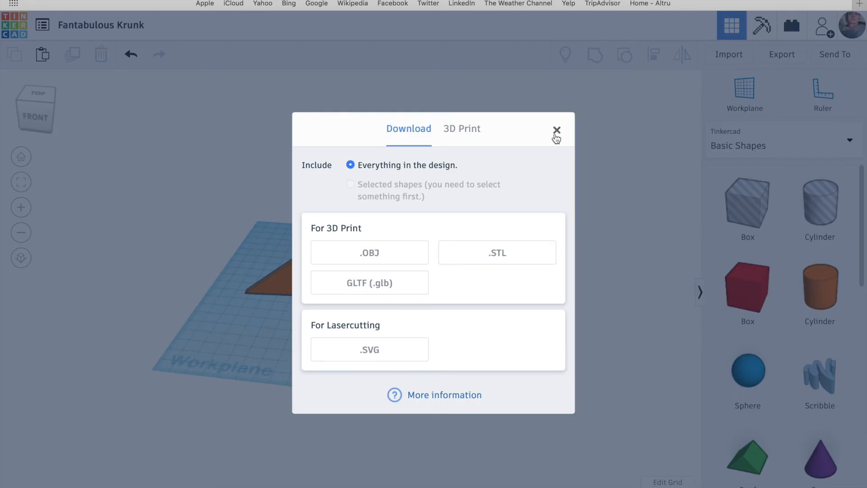
{"action": "left_click", "coordinate": [556, 133]}
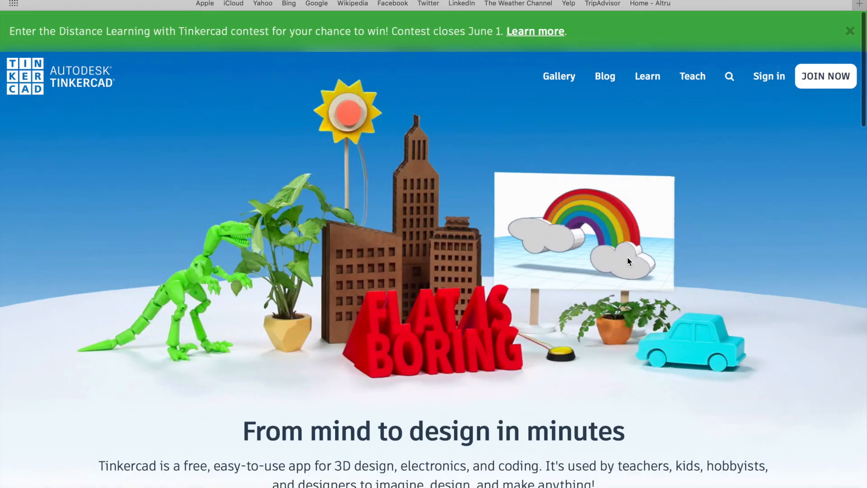
{"action": "scroll", "scroll_direction": "down", "scroll_amount": 3}
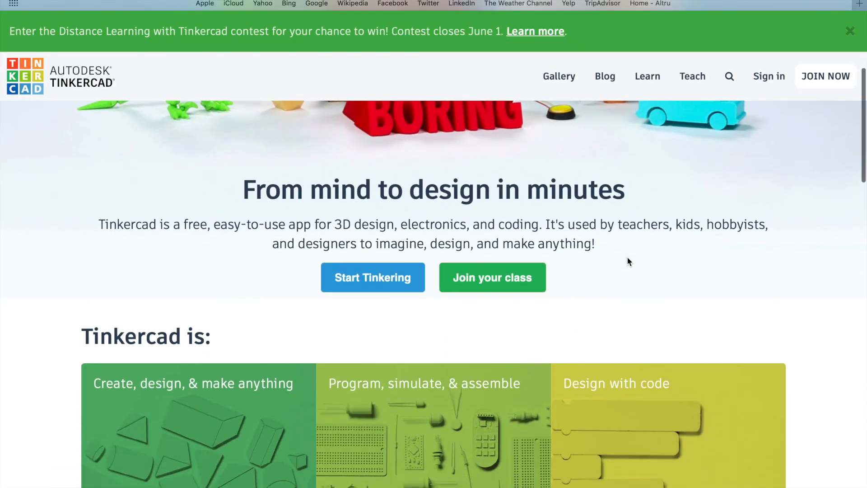
{"action": "scroll", "scroll_direction": "down", "scroll_amount": 3}
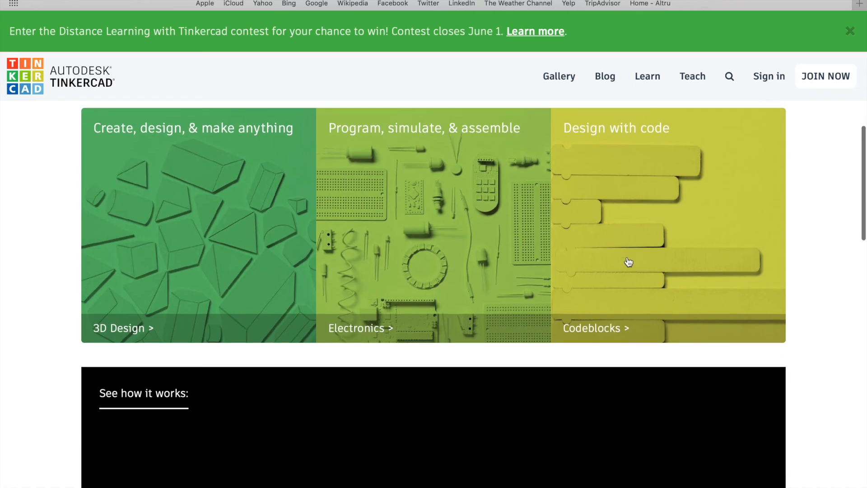
{"action": "scroll", "scroll_direction": "down", "scroll_amount": 3}
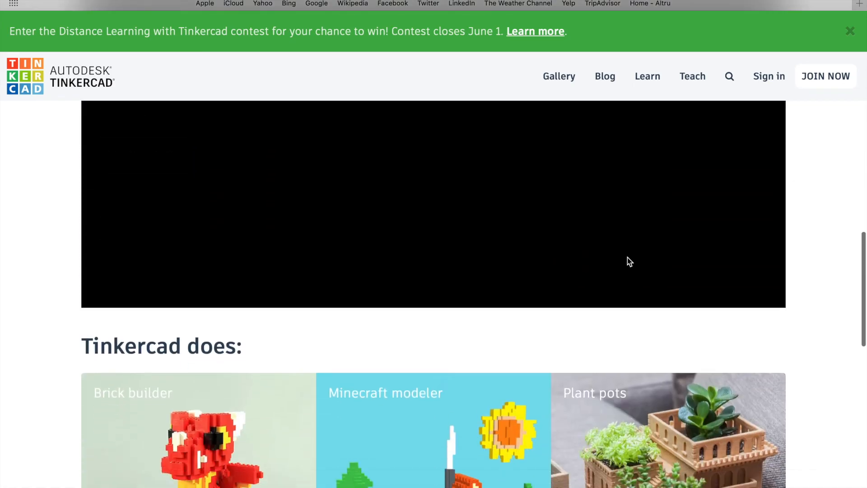
{"action": "scroll", "scroll_direction": "down", "scroll_amount": 3}
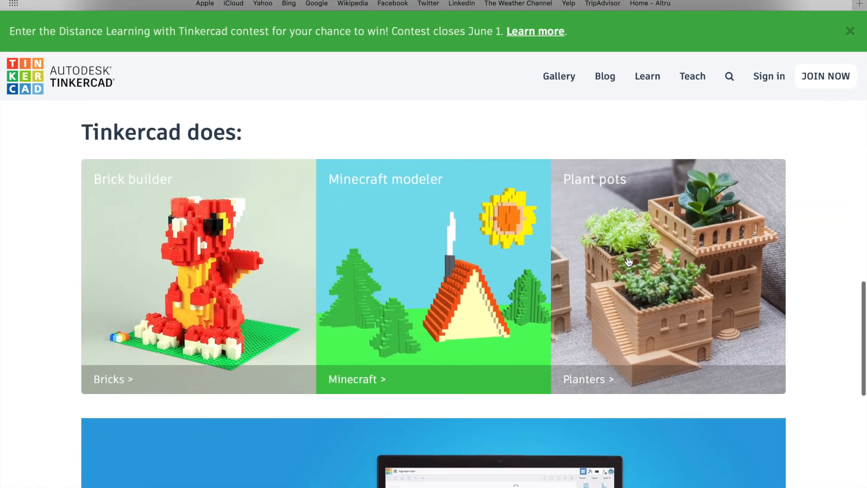
{"action": "scroll", "scroll_direction": "down", "scroll_amount": 3}
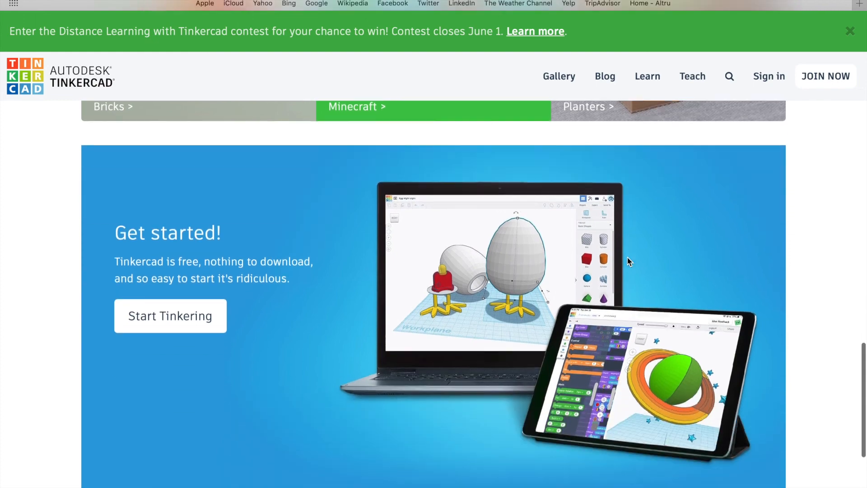
{"action": "scroll", "scroll_direction": "down", "scroll_amount": 3}
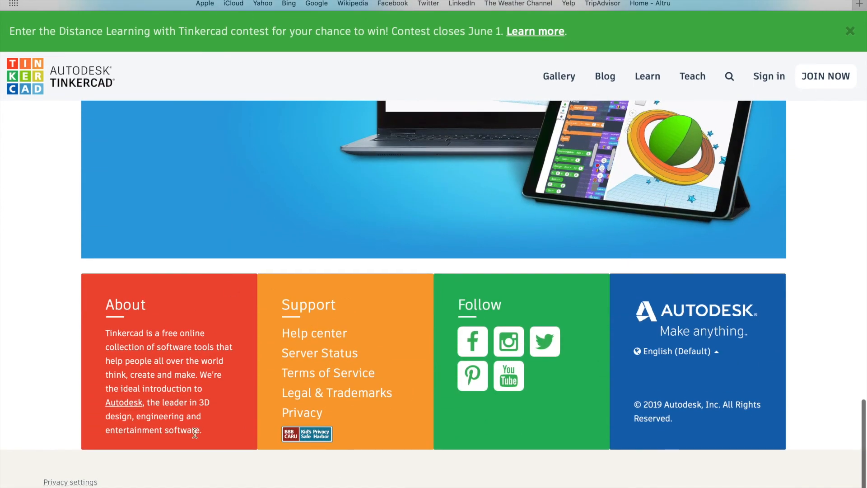
{"action": "mouse_move", "coordinate": [304, 253]}
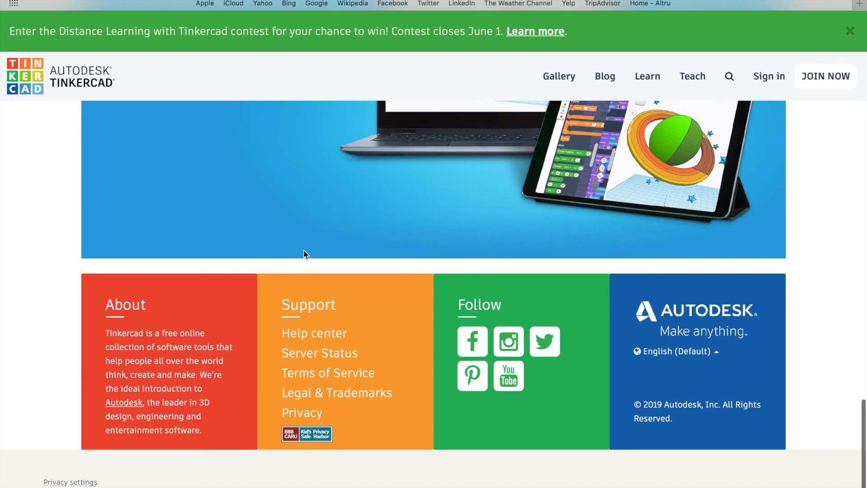
{"action": "scroll", "scroll_direction": "up", "scroll_amount": 3}
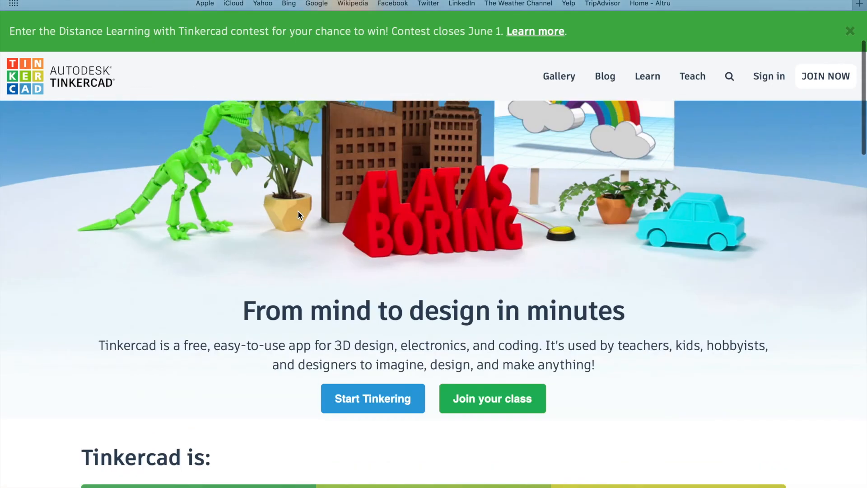